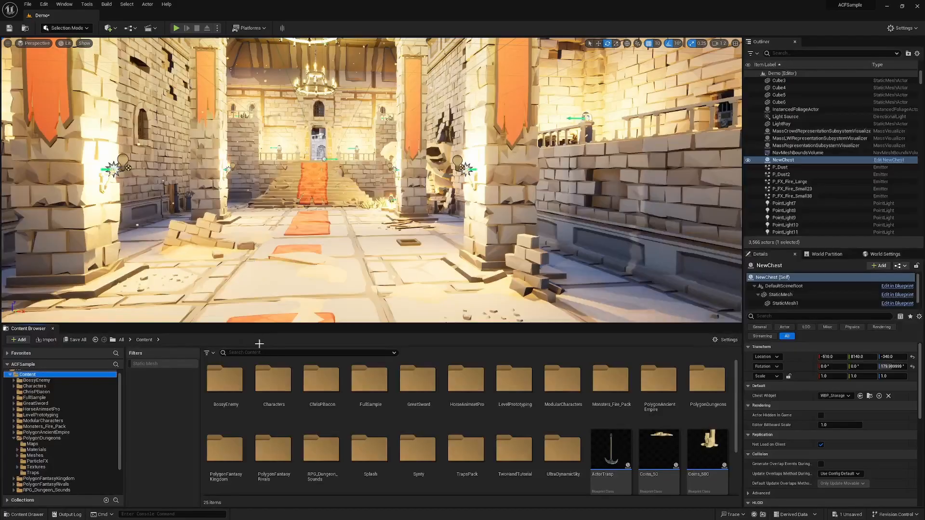
In the Chest folder, create a new Blueprint Class using ACFChest as its parent class.
click(18, 339)
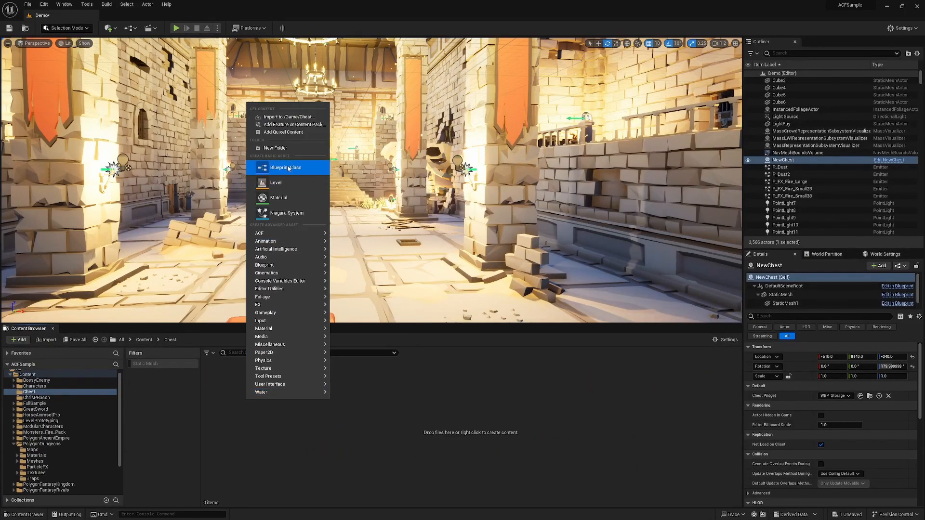
click(286, 167)
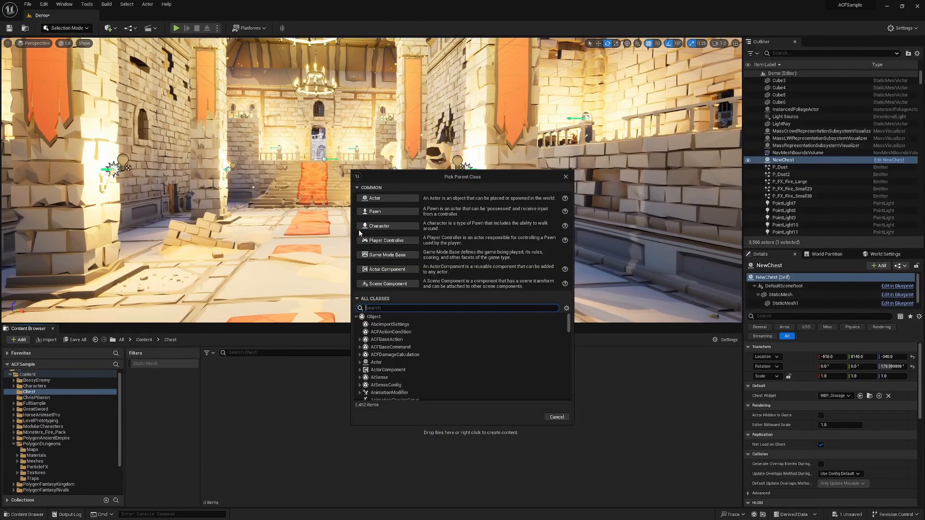
text(ACFChest)
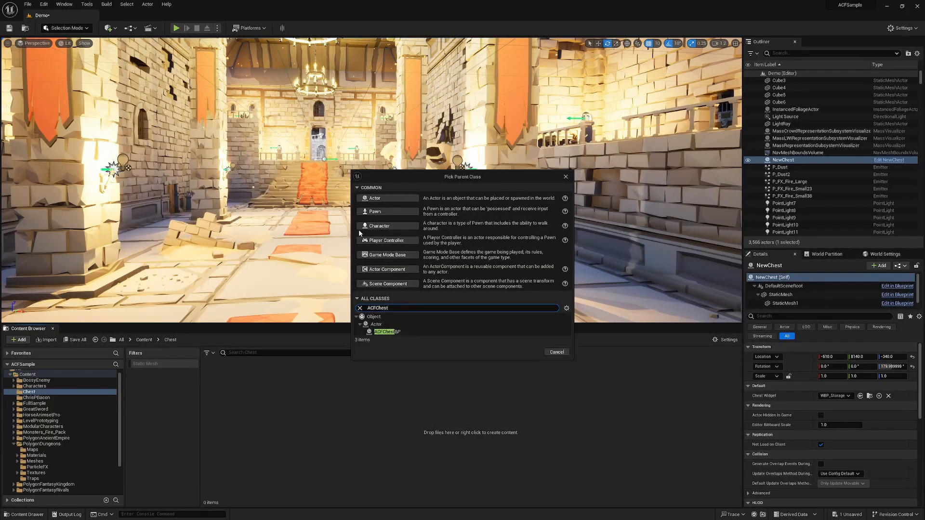
click(385, 331)
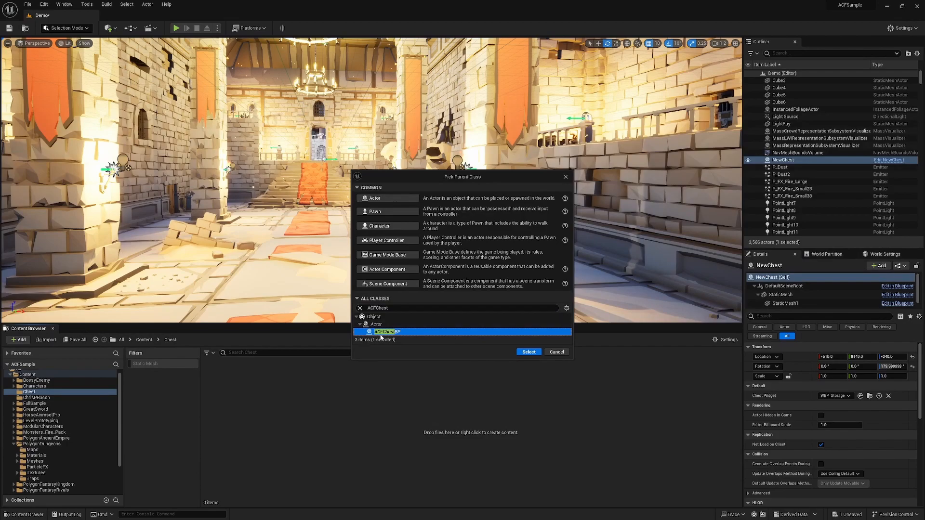
click(527, 352)
text(reasureChestTu)
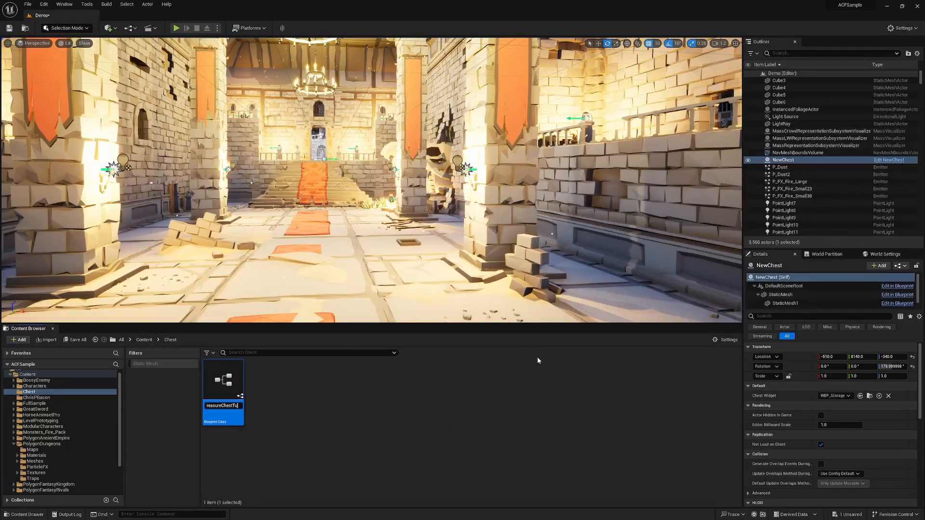
Open the TreasureChestTutorial Blueprint and set its StaticMesh component to SM_Prop_Chest_03.
double_click(223, 381)
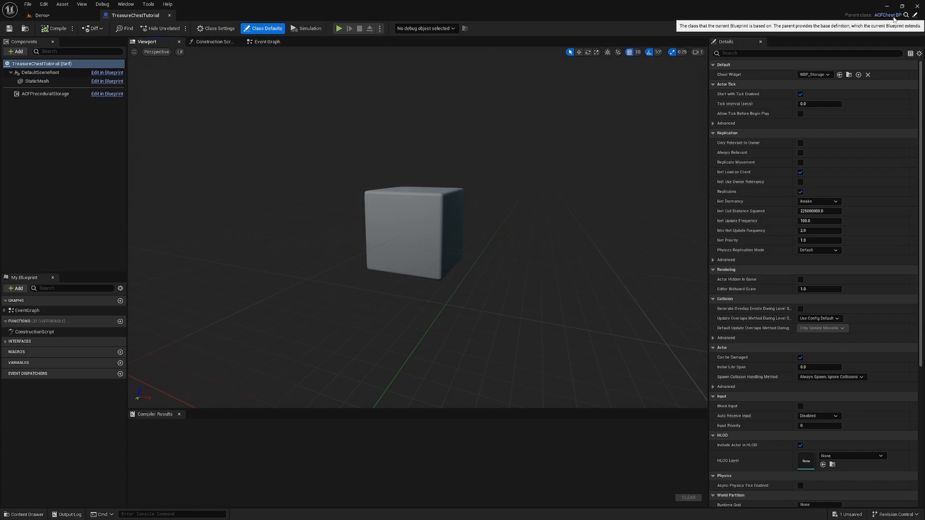
click(37, 81)
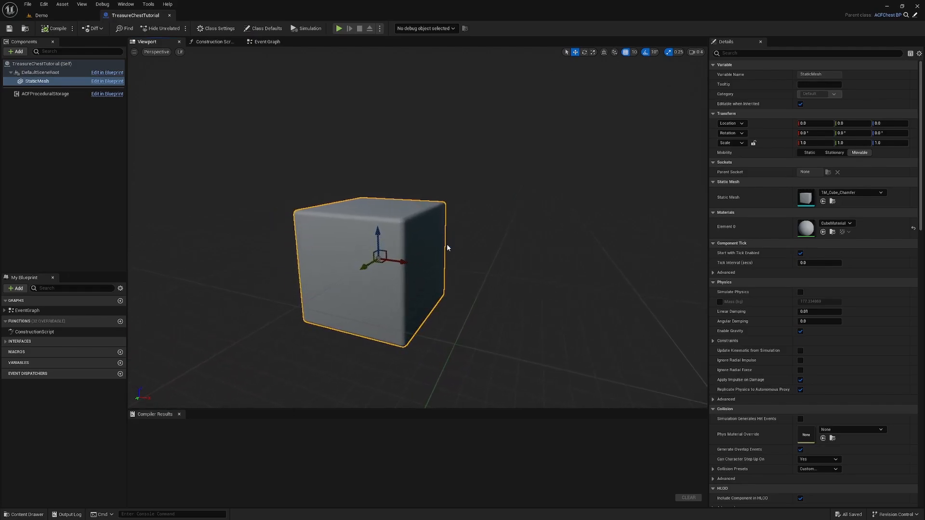
mouse_move(392, 164)
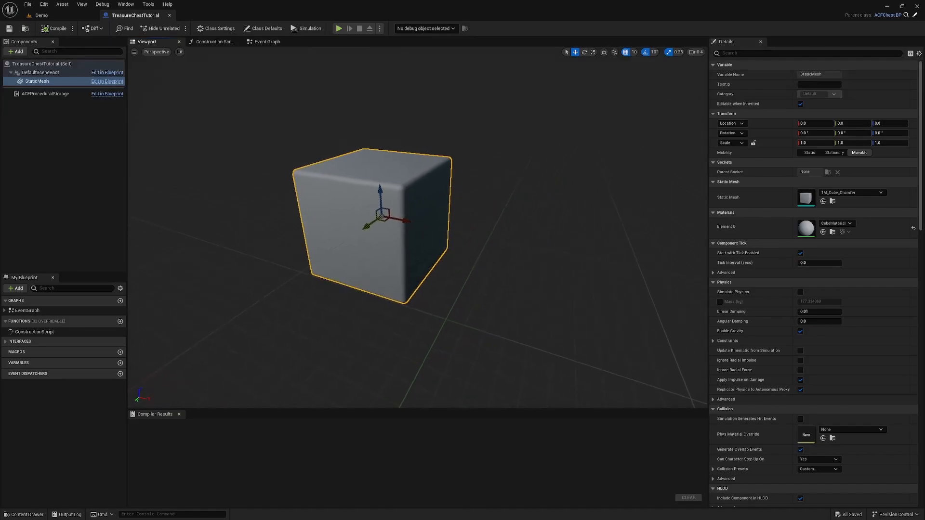
click(880, 192)
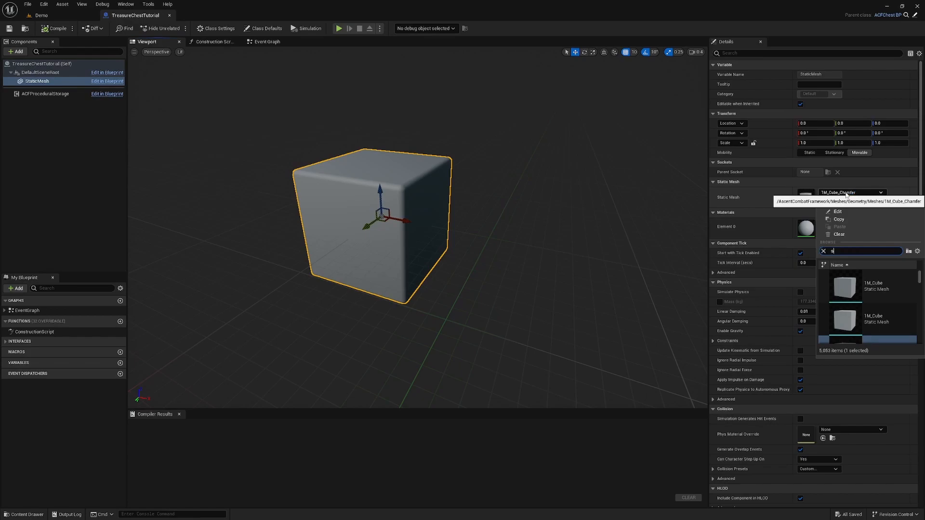
text(chest)
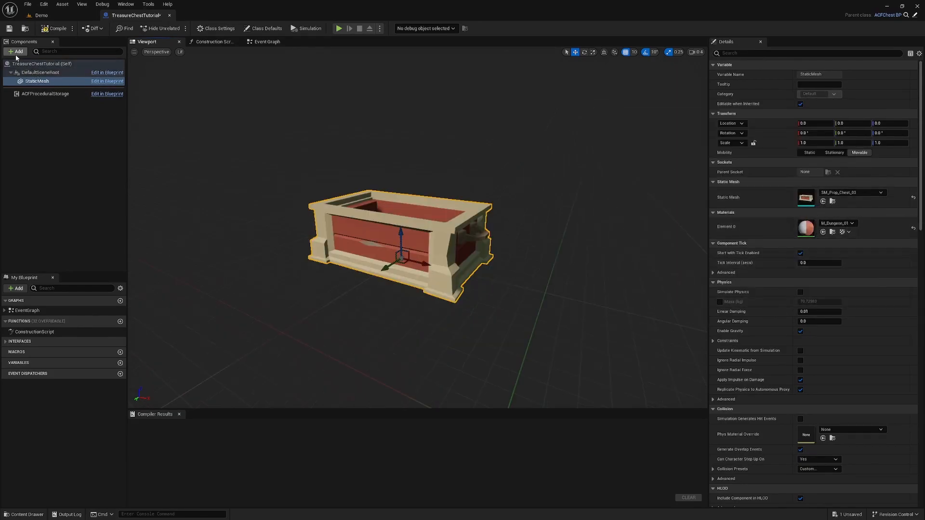
Add a Lid static mesh component with the chest lid mesh under StaticMesh, then compile.
click(16, 51)
text(Lid)
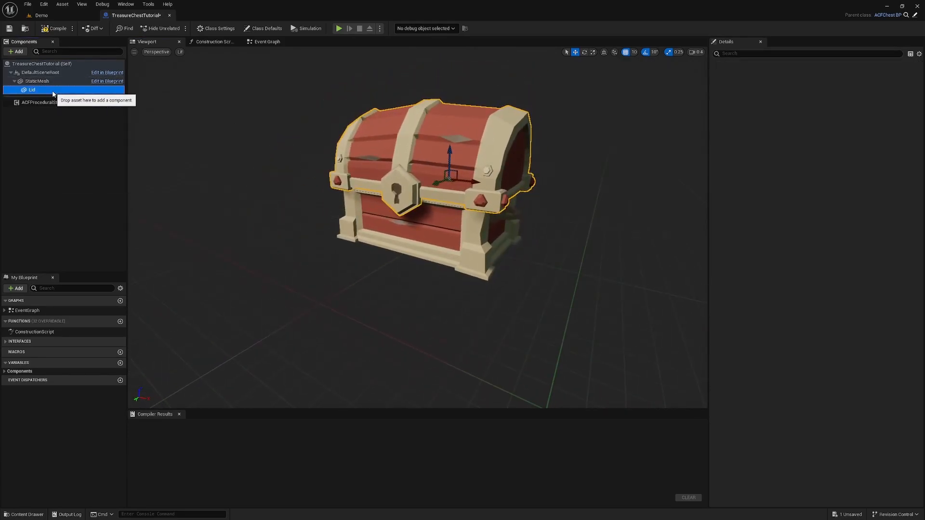
click(56, 28)
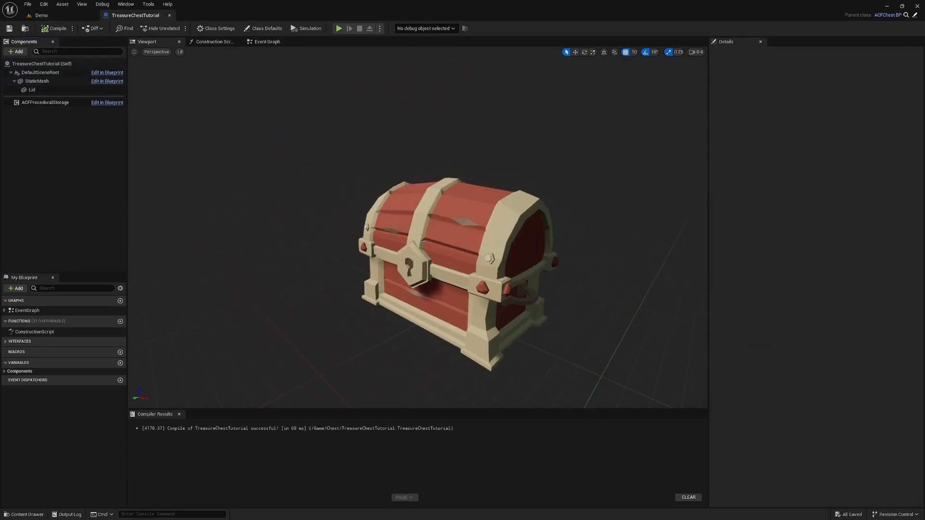
Wire Event On Local Interacted by Pawn into a new OpenLid timeline and open it.
click(266, 41)
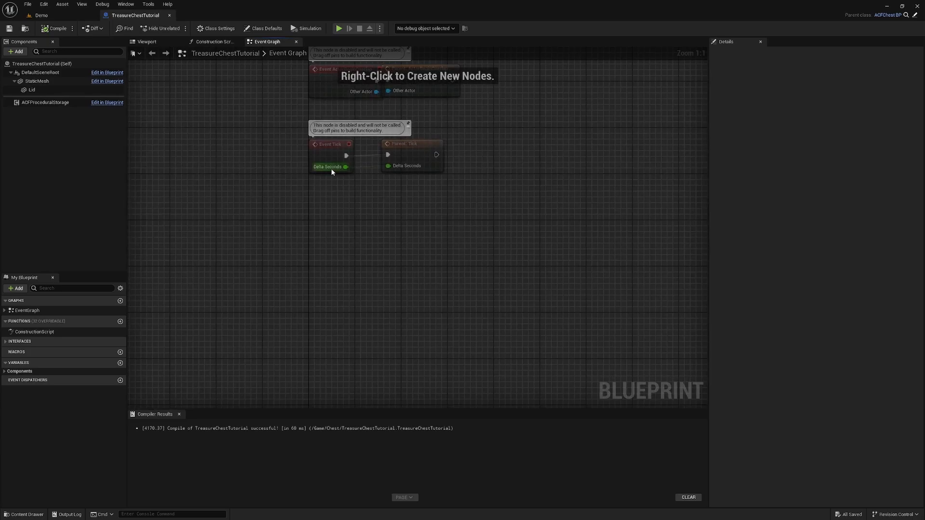
right_click(331, 224)
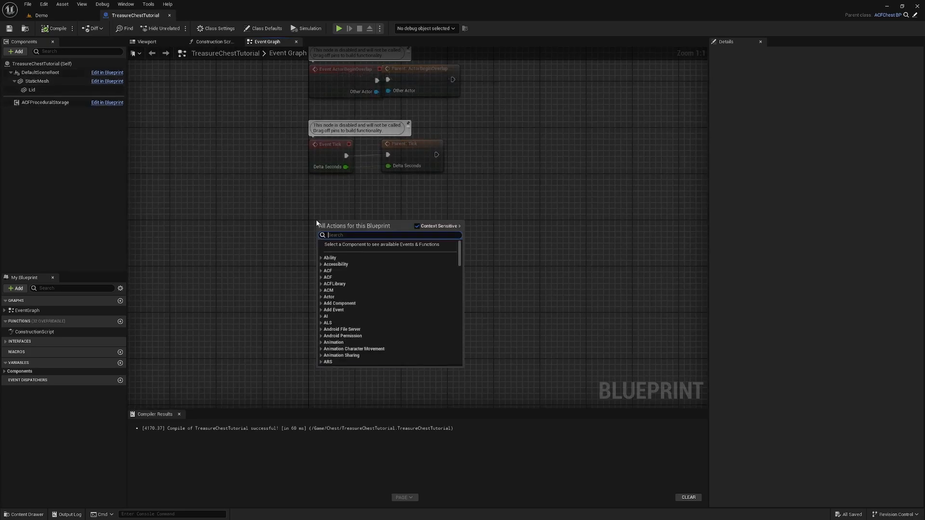
text(on local)
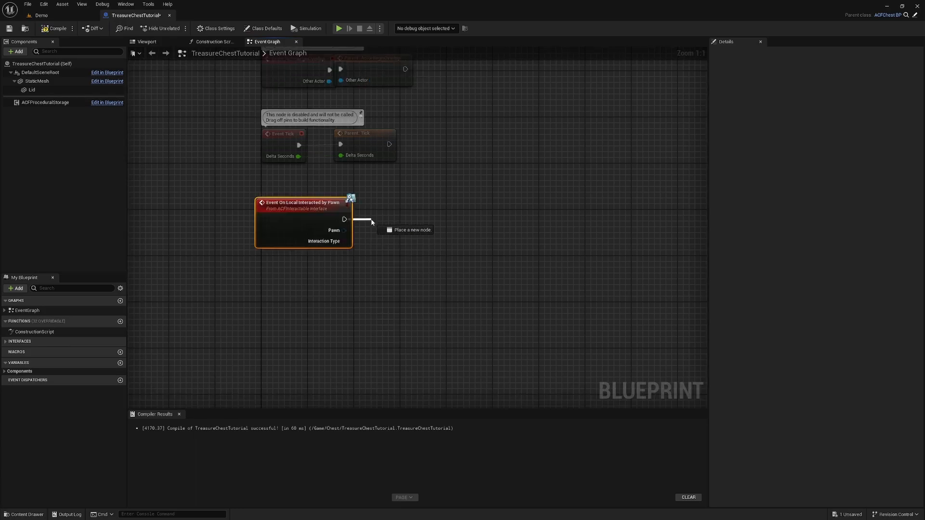
click(345, 219)
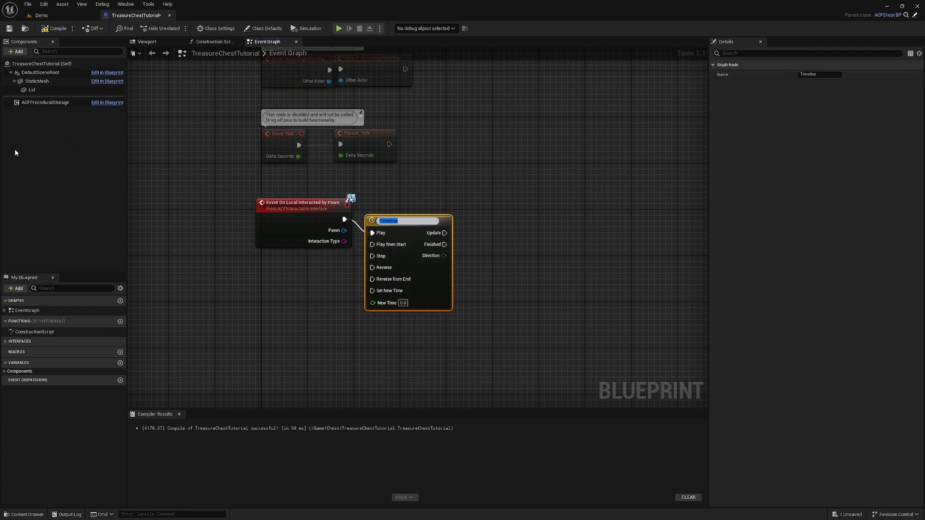
text(Op)
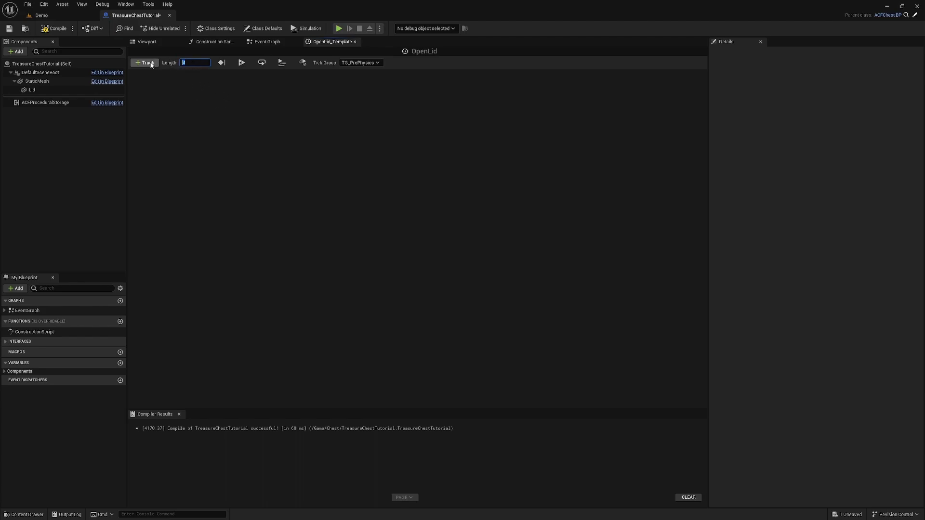
Add a float track to OpenLid with a 3.00-second length and keys at 0 and 3 seconds.
click(145, 63)
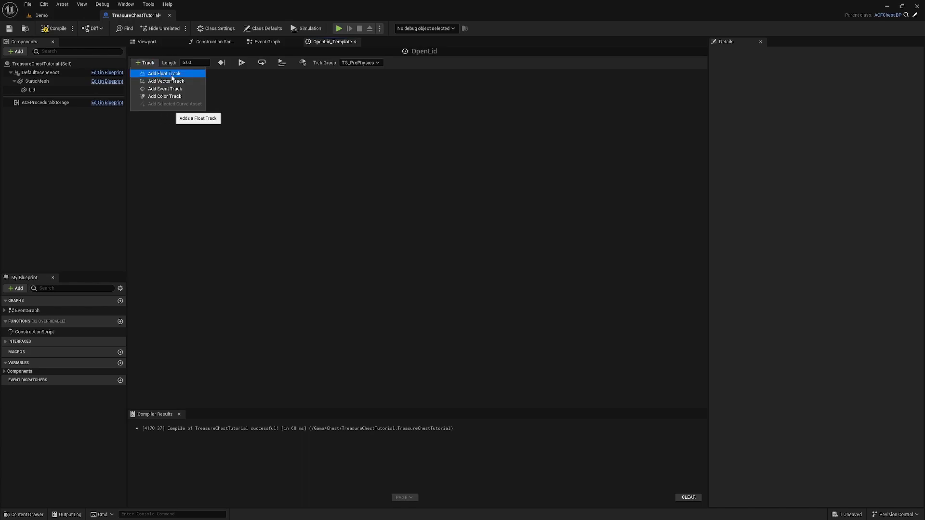
click(164, 73)
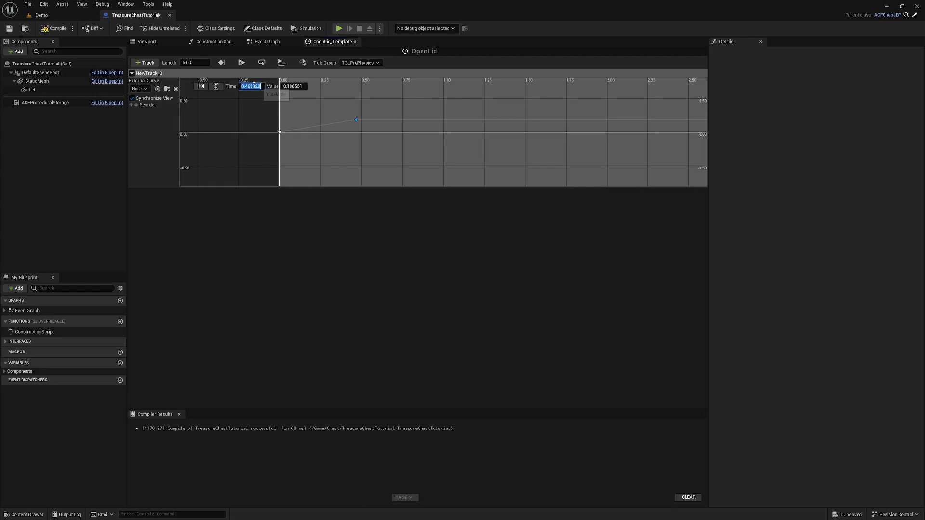
text(3.0)
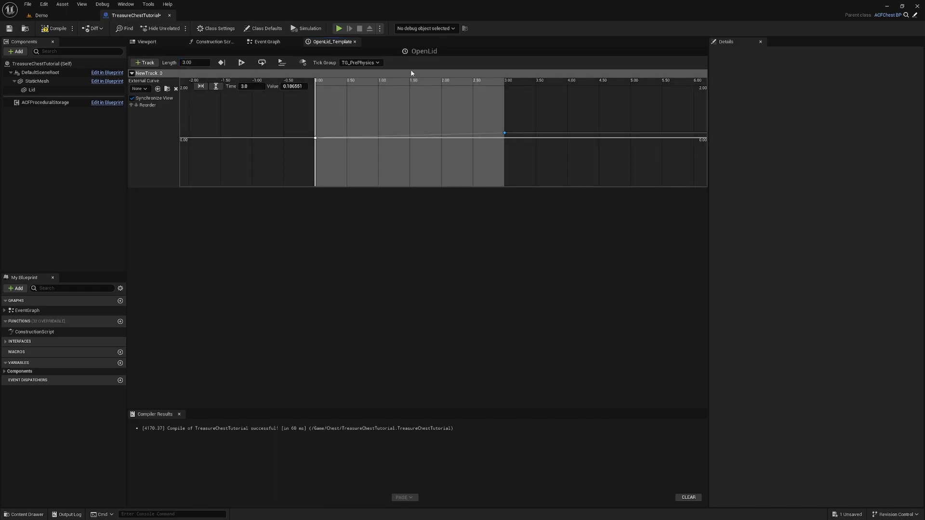
mouse_move(487, 145)
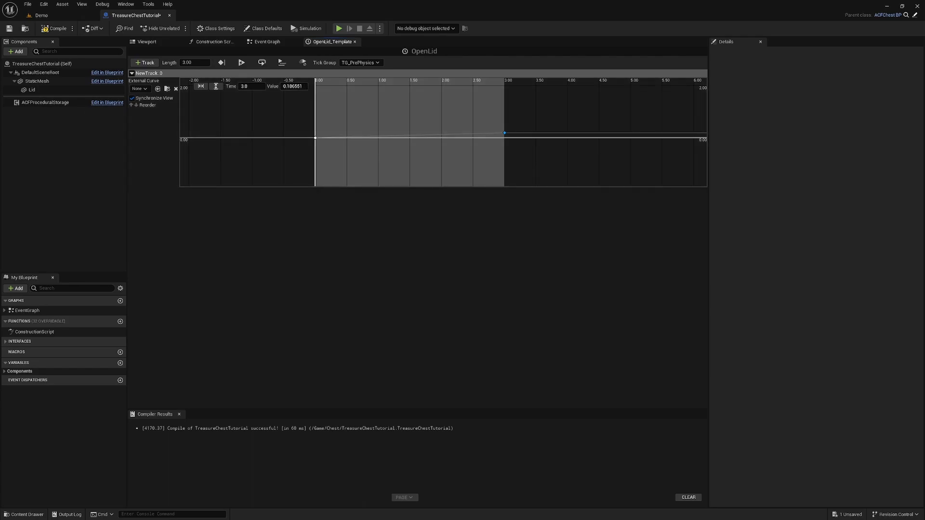
mouse_move(460, 122)
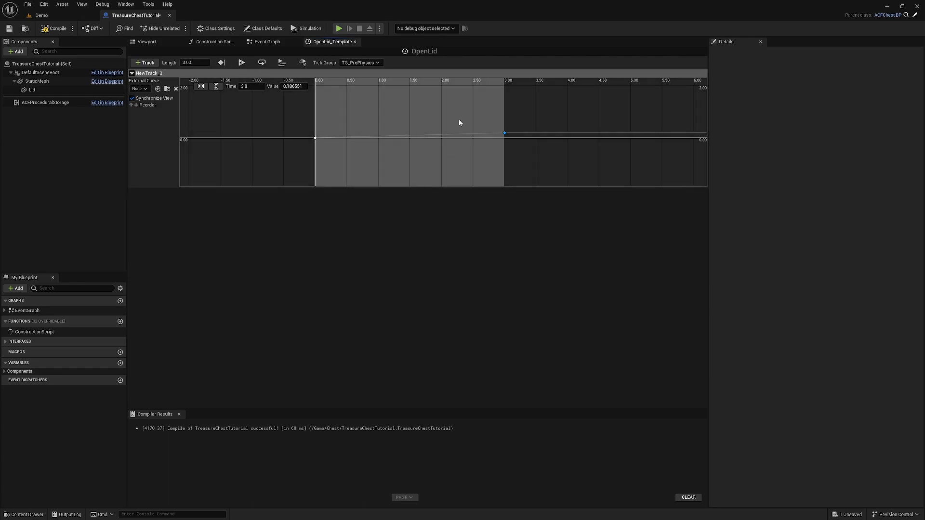
Set the final key to -100 with Auto interpolation, then return to the Event Graph.
click(295, 87)
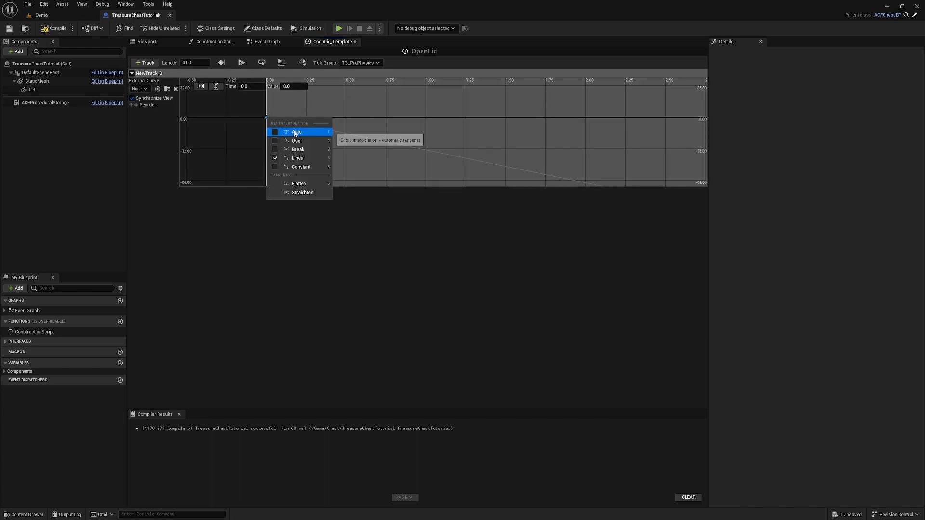
click(297, 131)
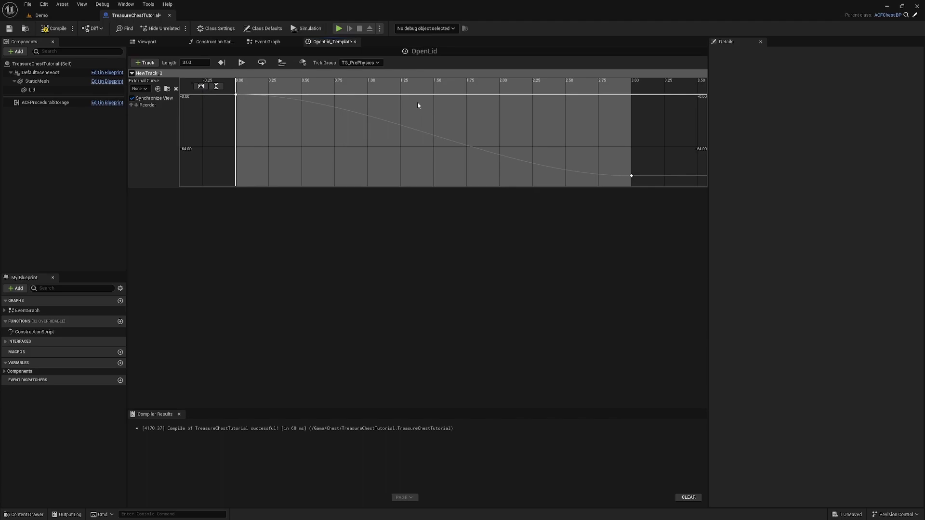
click(631, 176)
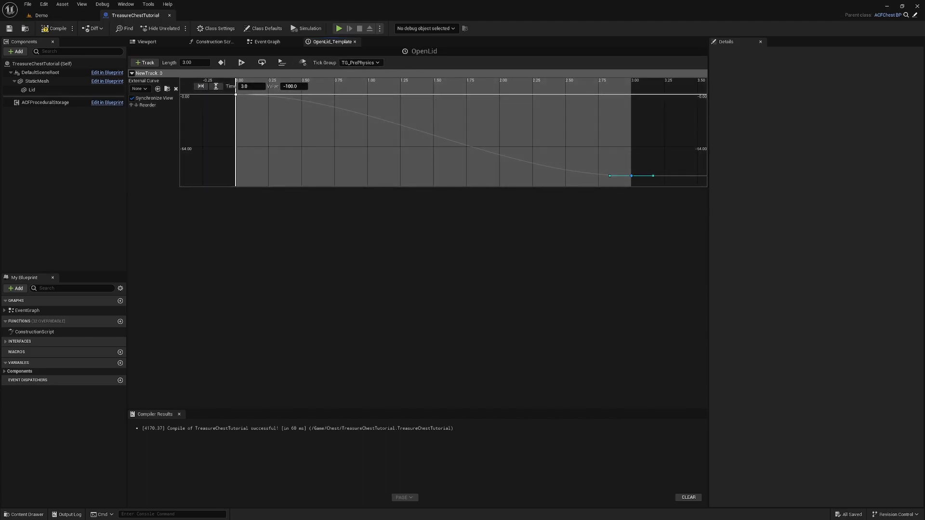
click(266, 42)
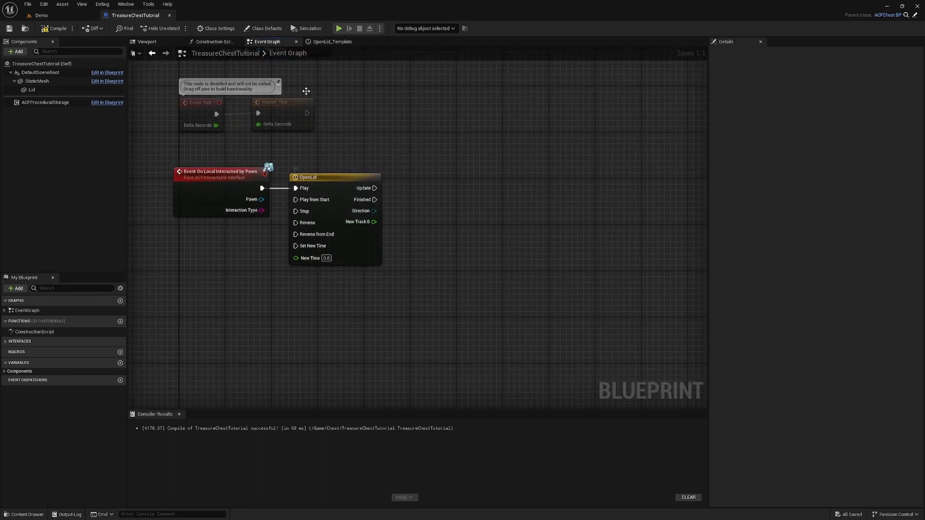
Add a Set Relative Rotation node for the Lid and split its New Rotation pin.
click(331, 41)
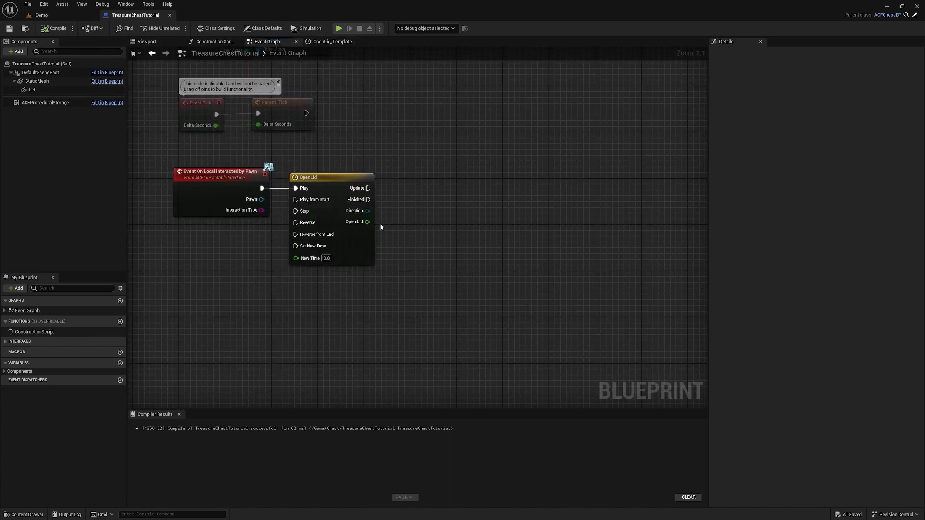
mouse_move(357, 222)
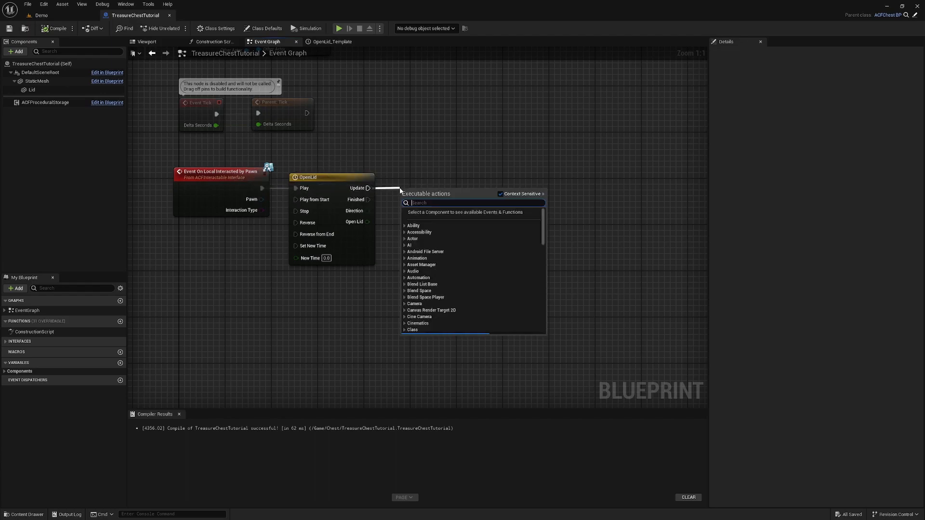
text(set relative rotat)
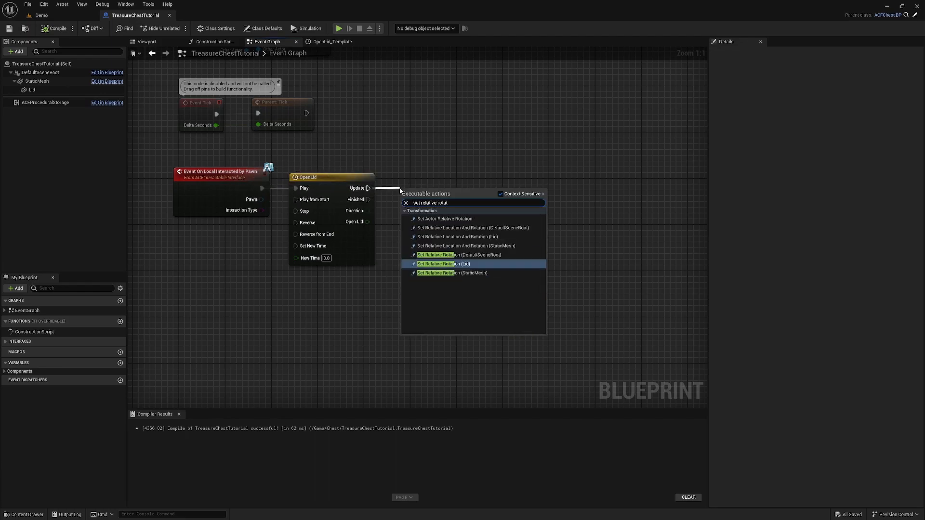
click(443, 263)
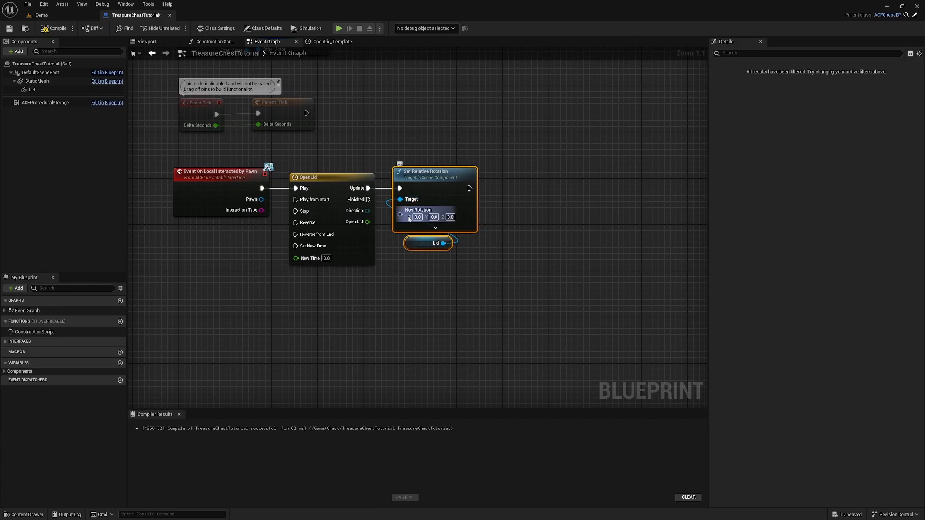
right_click(417, 210)
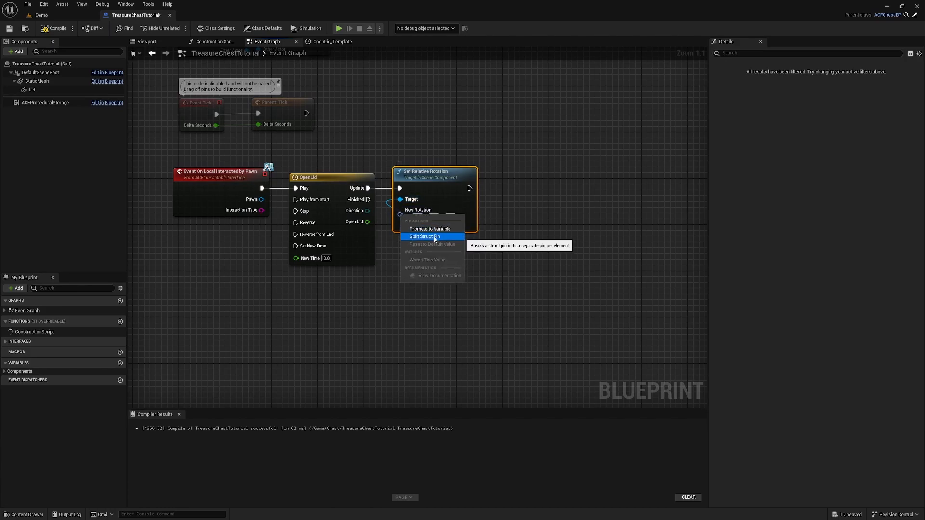
click(424, 236)
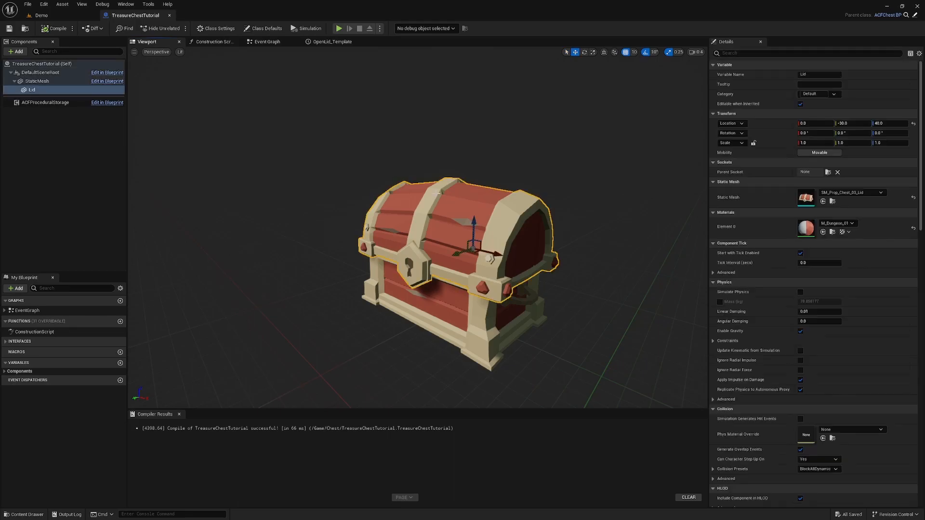
Preview the Lid at Rotation X -100.0 in the Viewport, then reset it to 0.
click(584, 52)
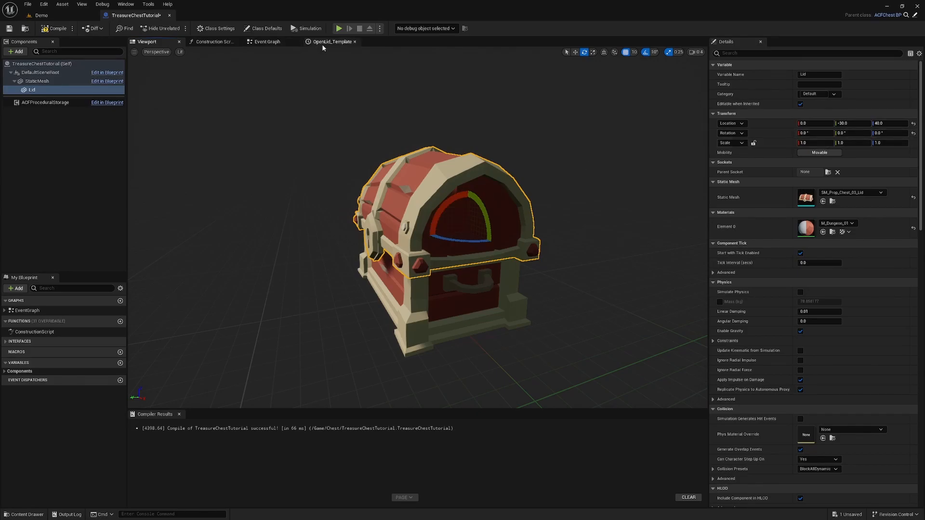
click(266, 41)
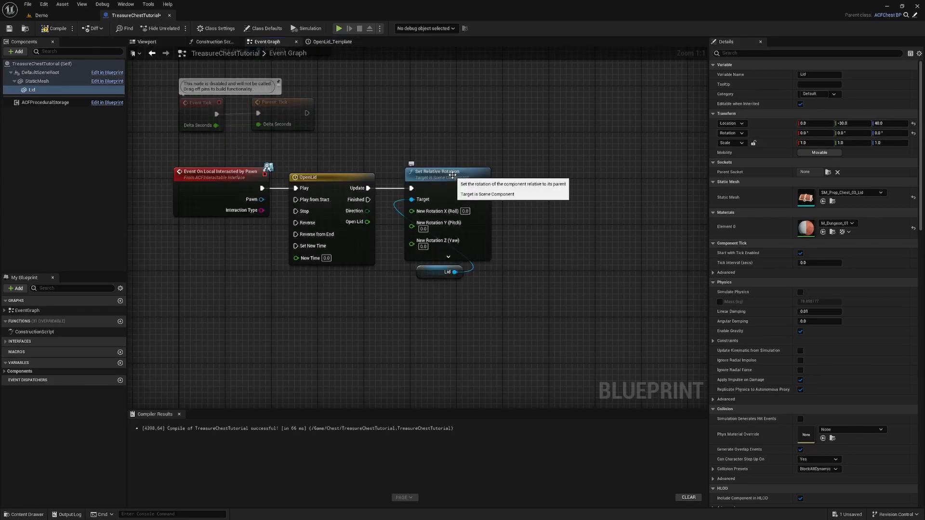
click(146, 41)
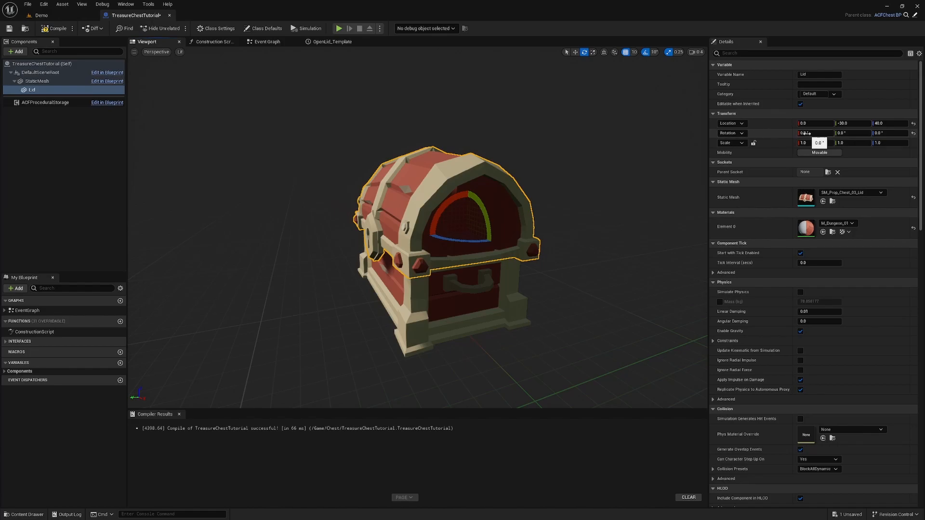
click(814, 133)
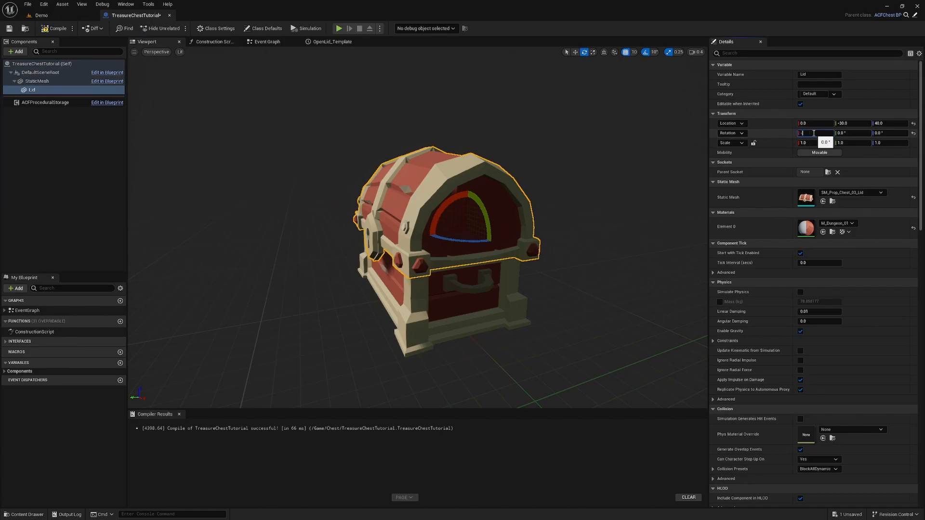
text(-100.0)
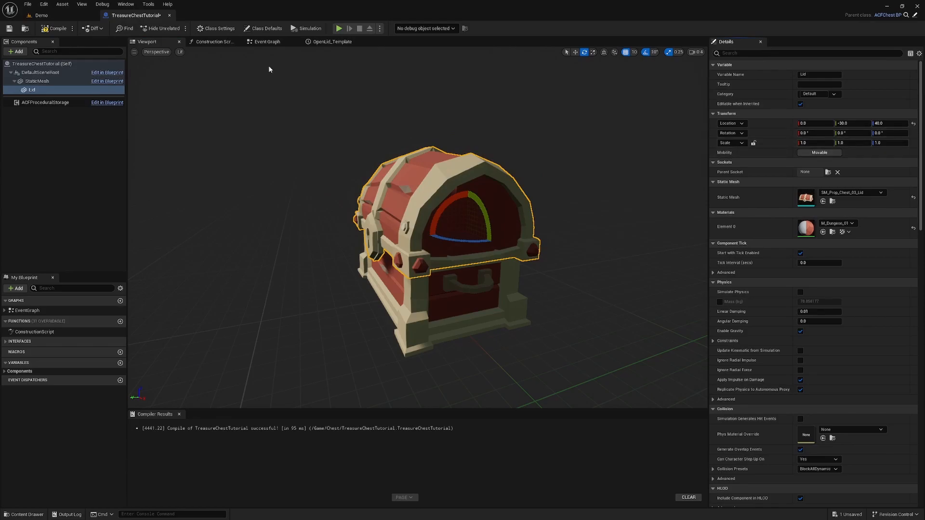
After Set Relative Rotation, add Do Once and Play Sound at Location with the chest-open sound.
click(266, 42)
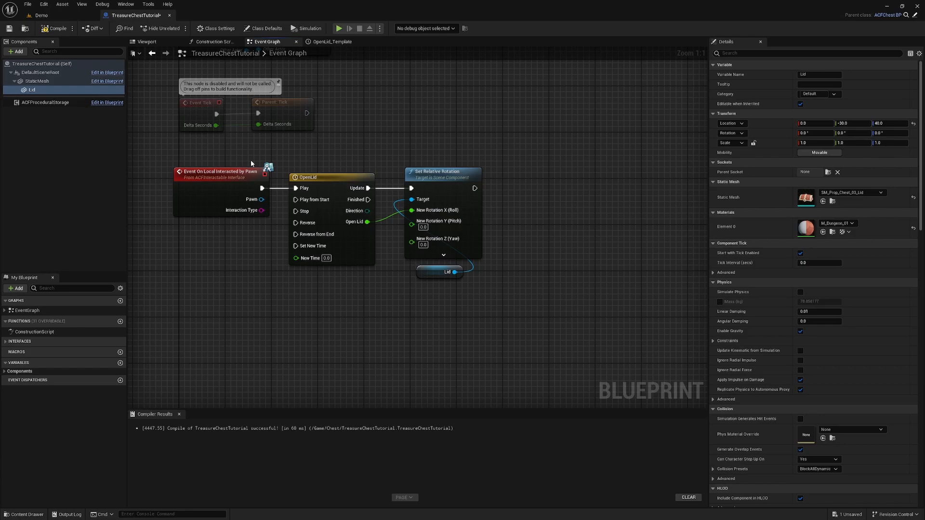
click(330, 177)
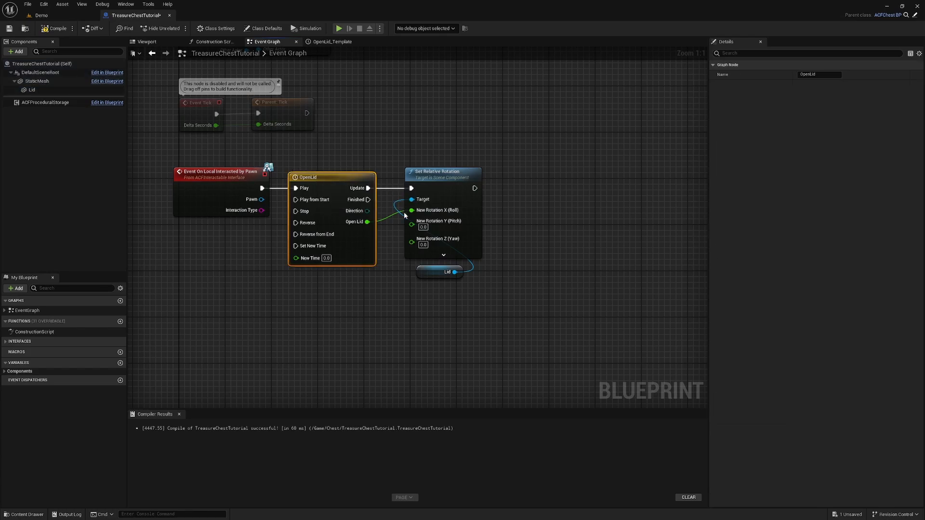
mouse_move(437, 210)
text(play sound lo)
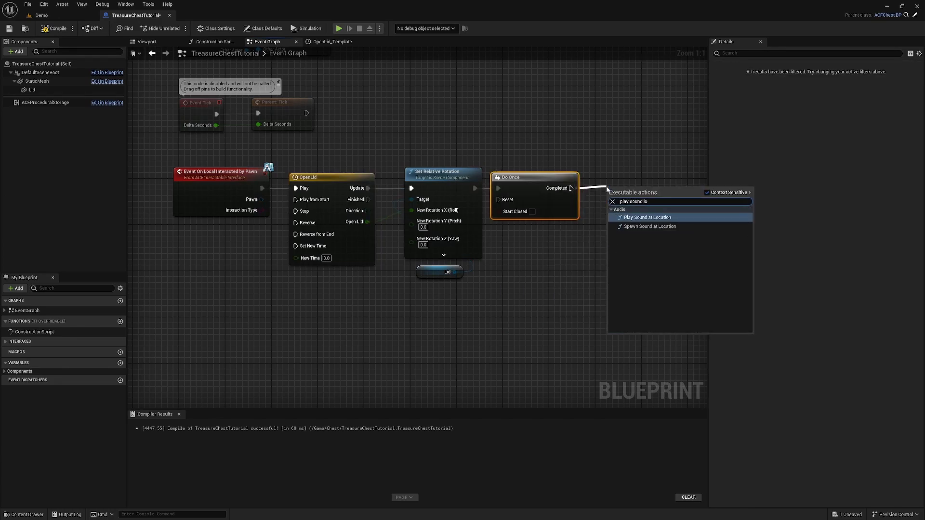
click(647, 217)
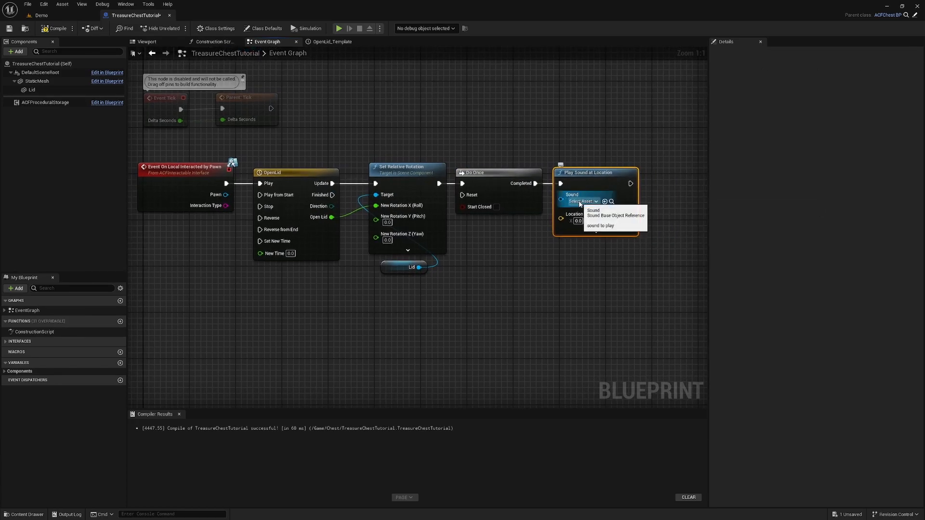
click(581, 202)
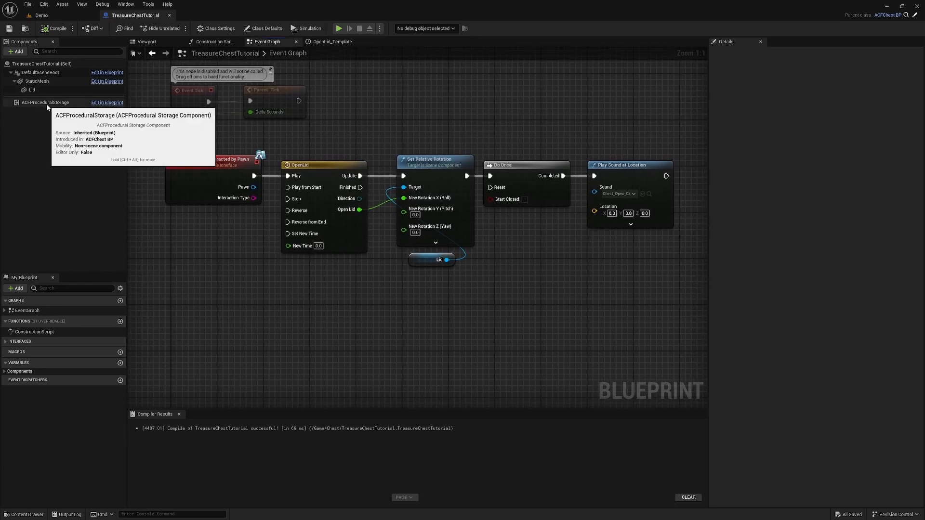
In ACFProceduralStorage Items, keep ACFShieldBP and replace the second slot's bullet with ACF2HSword.
click(45, 102)
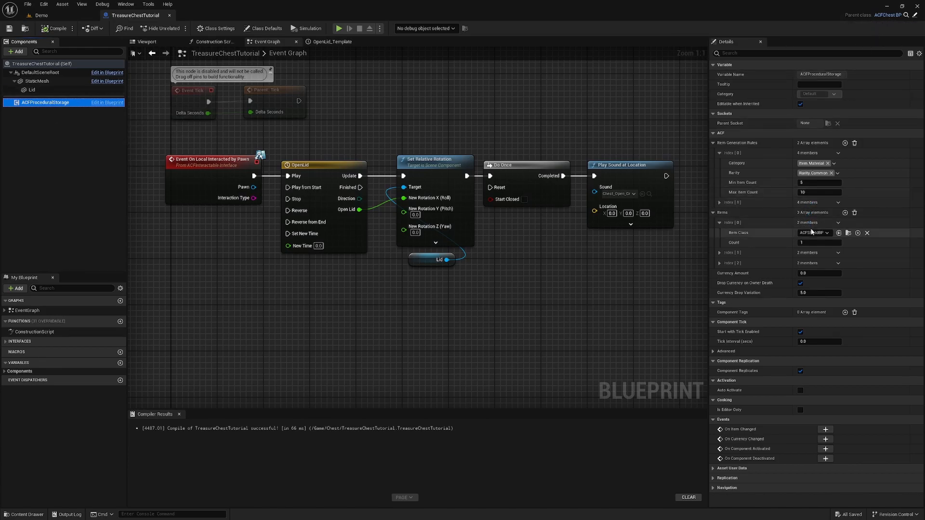
click(814, 232)
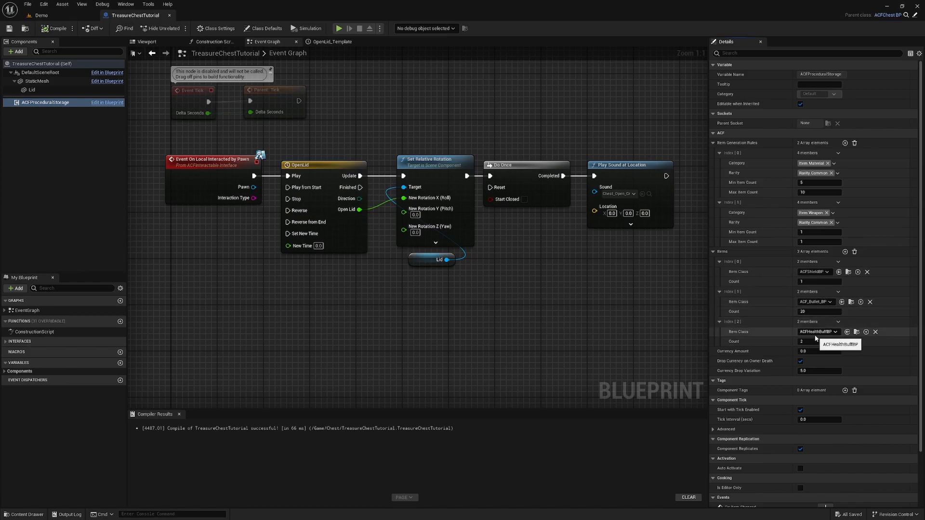
click(871, 302)
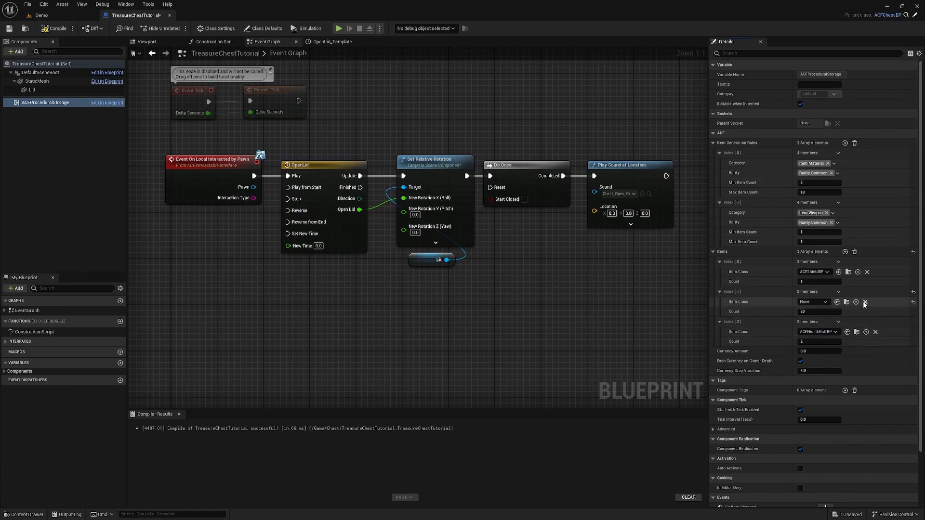
click(815, 302)
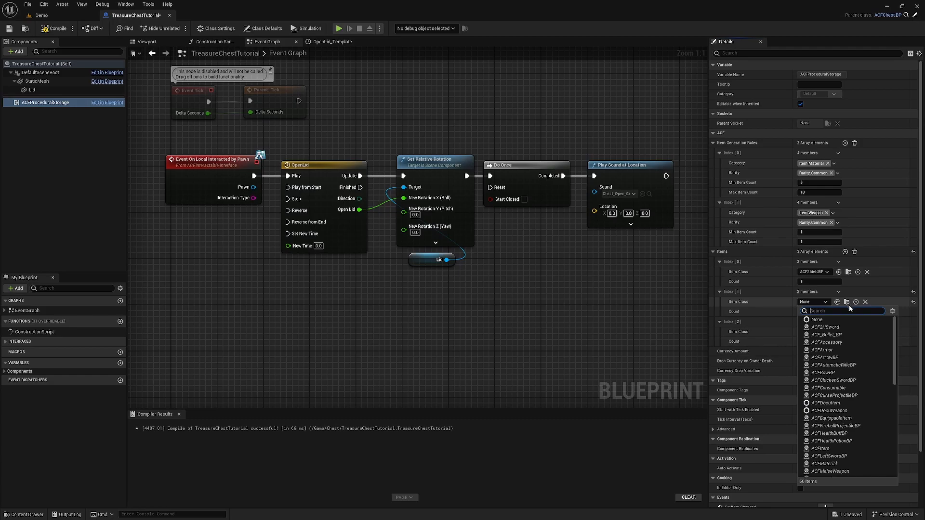
text(2H)
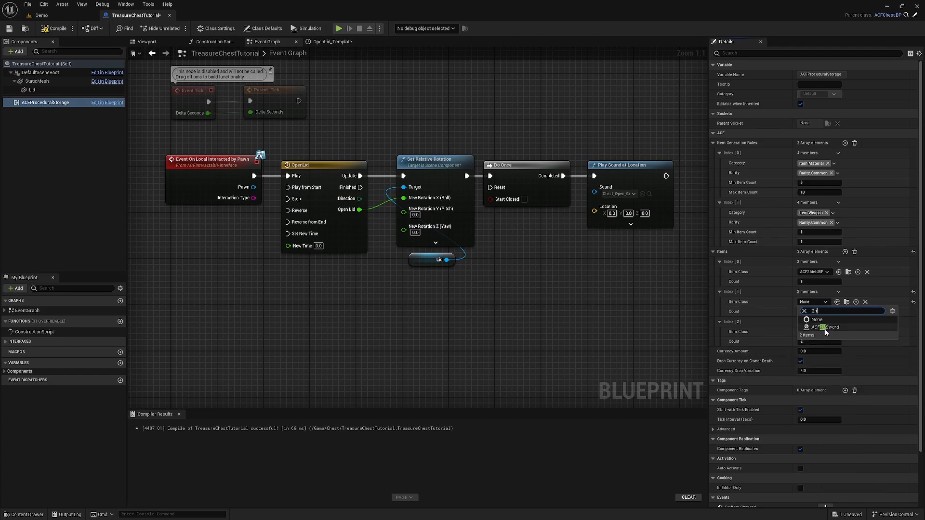
click(826, 327)
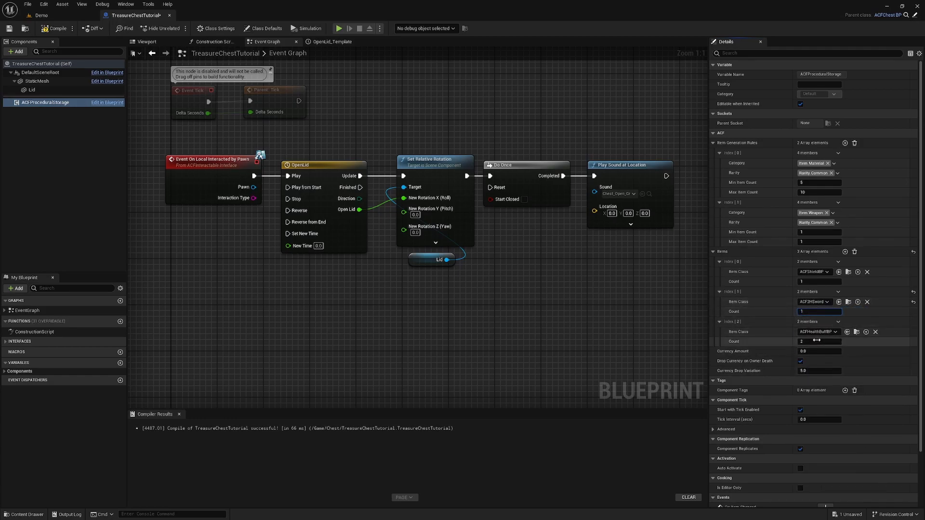
Set the health buff count to 5 and add a fourth item slot.
click(819, 341)
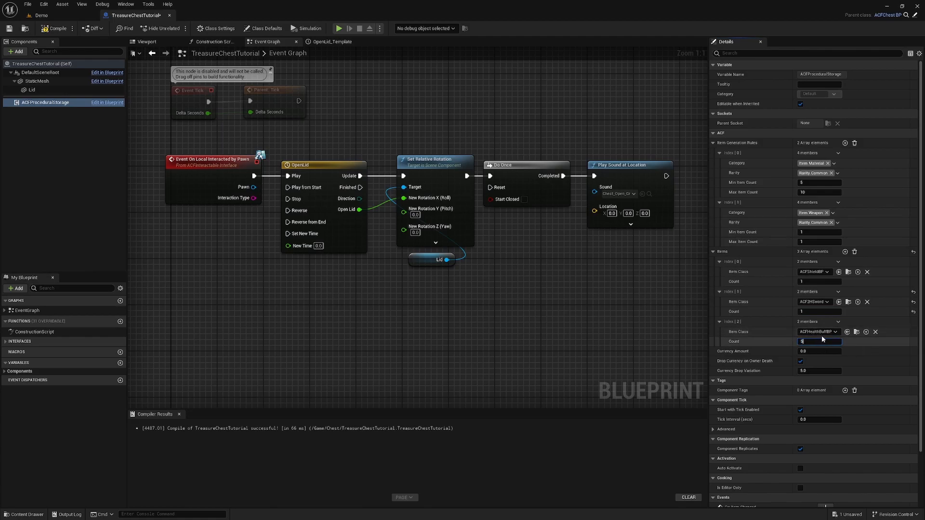
click(845, 251)
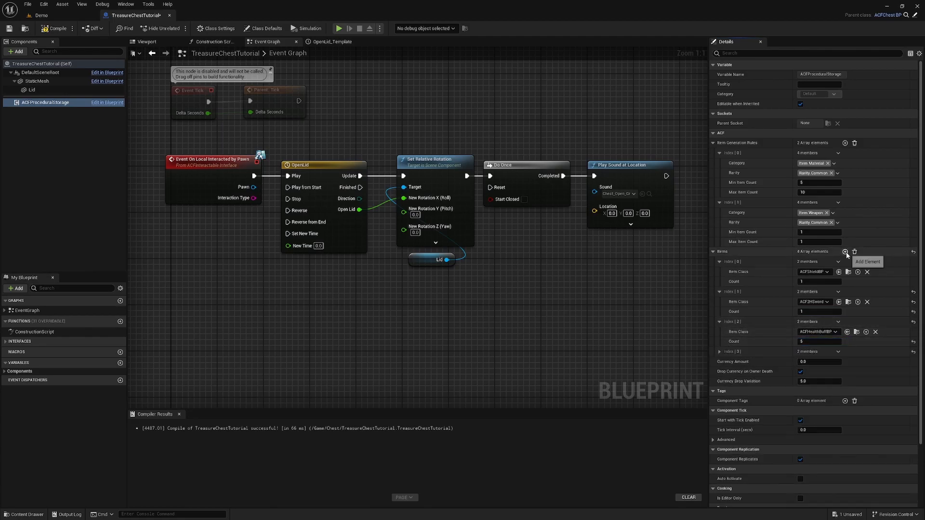
click(844, 252)
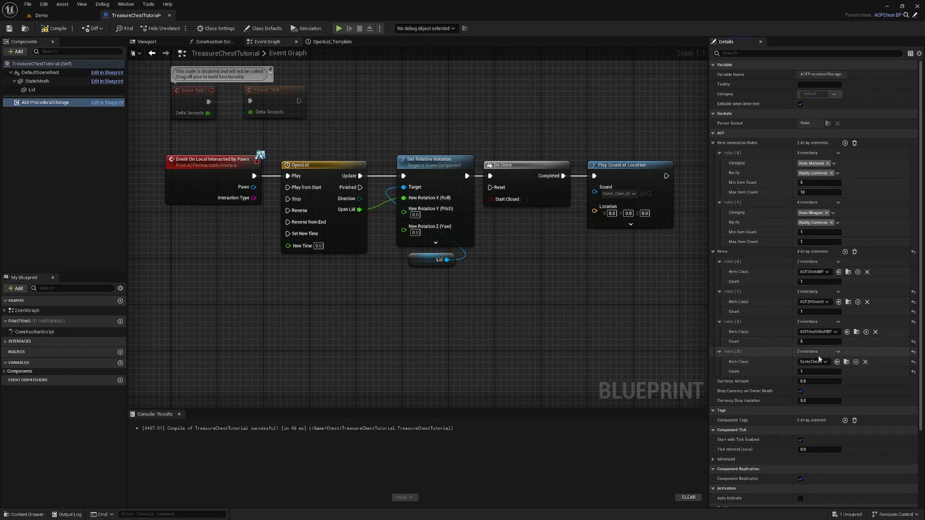
click(819, 381)
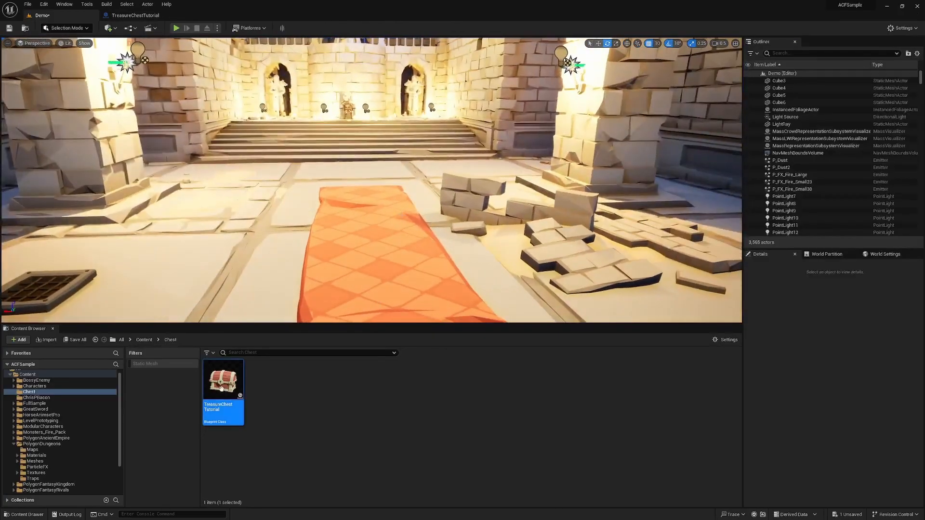
Test the chest in play mode by walking up and pressing E to open it.
double_click(223, 379)
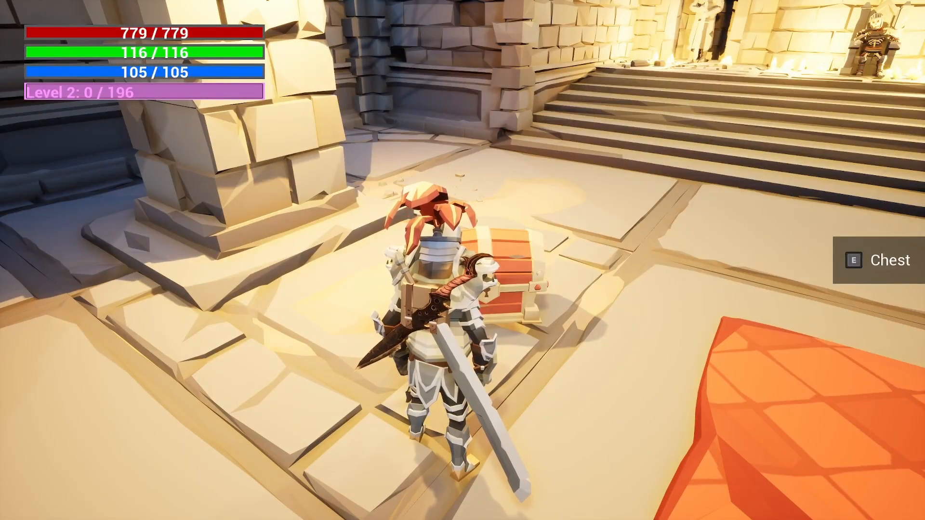
key(e)
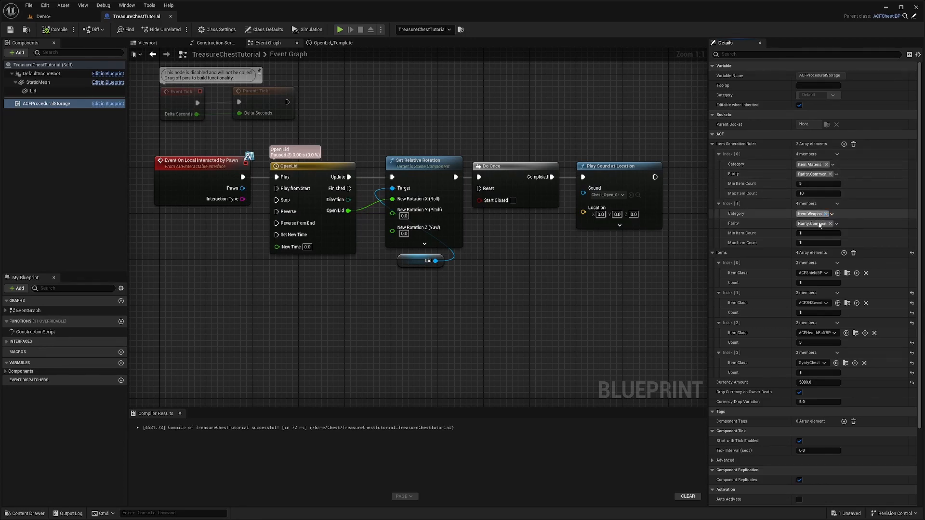
Clear Item Generation Rules, recompile, and check in play that the chest holds four items.
click(854, 143)
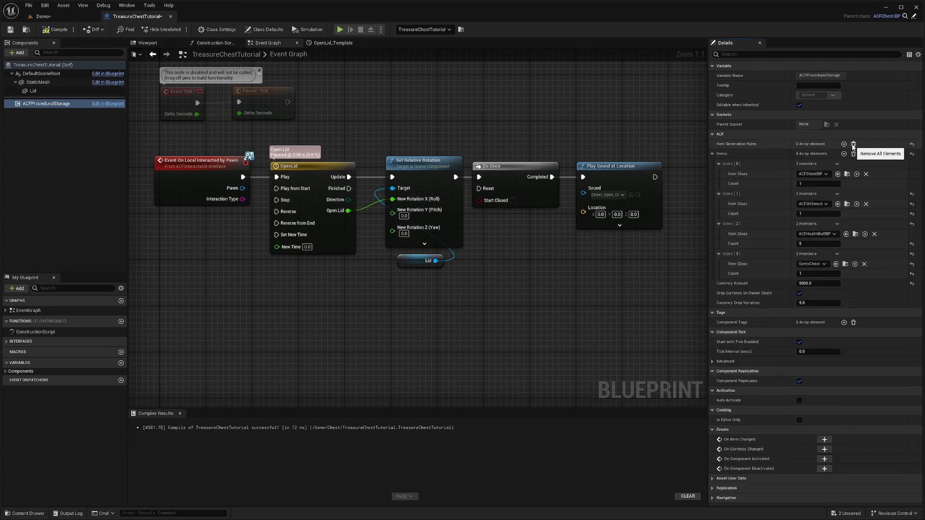
click(57, 29)
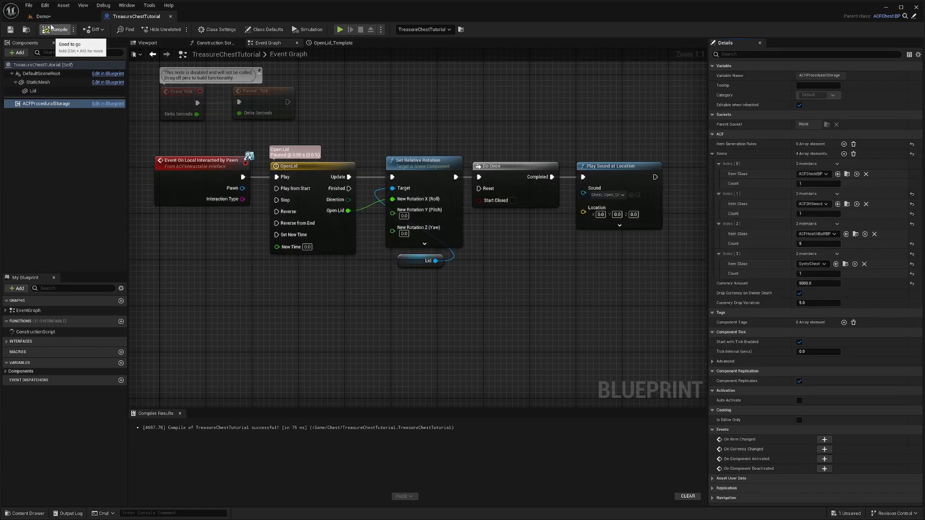
click(339, 29)
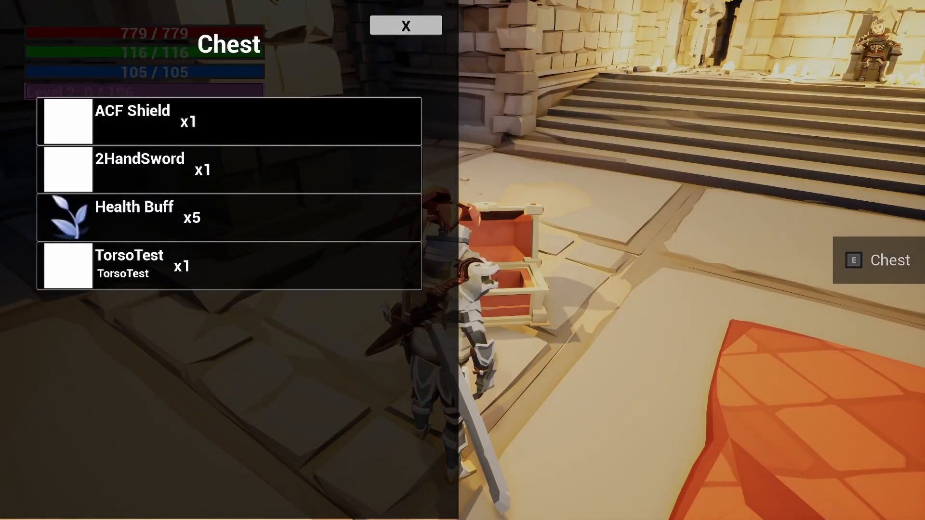
click(405, 24)
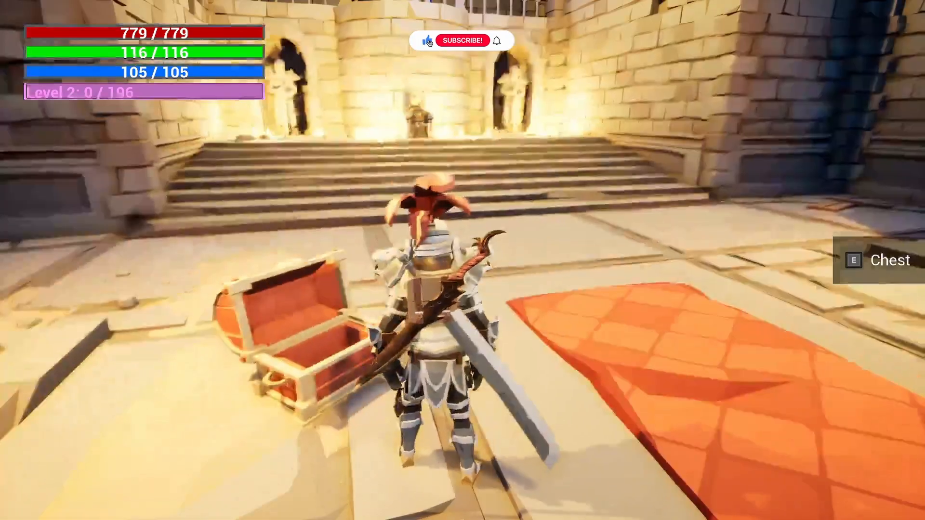
click(462, 40)
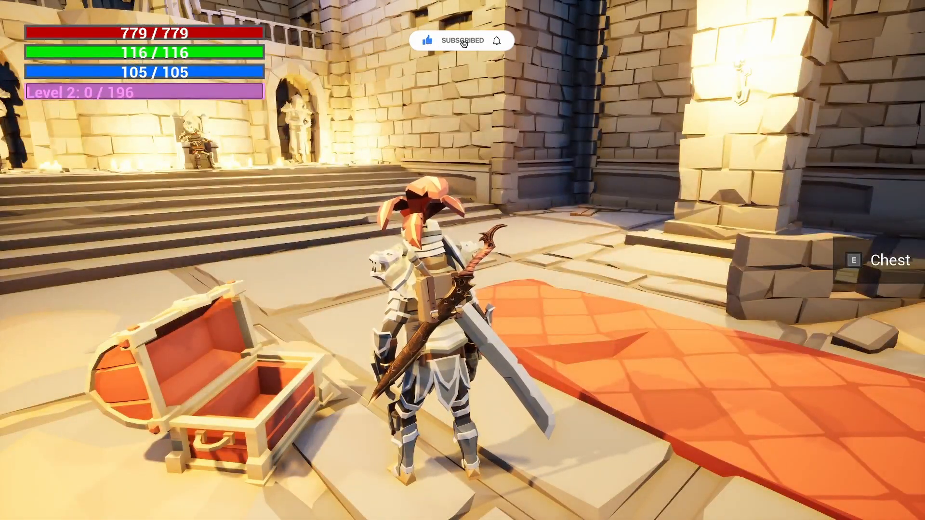